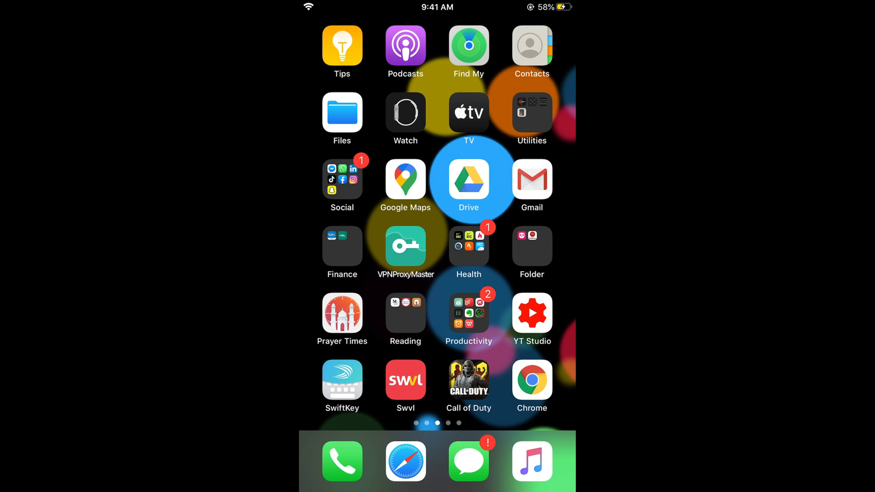
Step: Launch YouTube from the Home Screen so its home feed of recommended videos shows
scroll("left", 3)
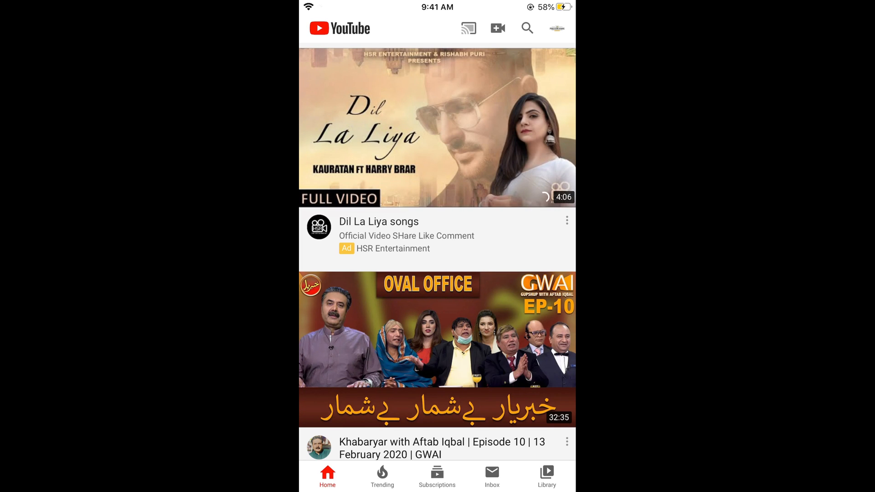
Step: Show the Account menu for the signed-in channel from the profile picture
left_click(556, 29)
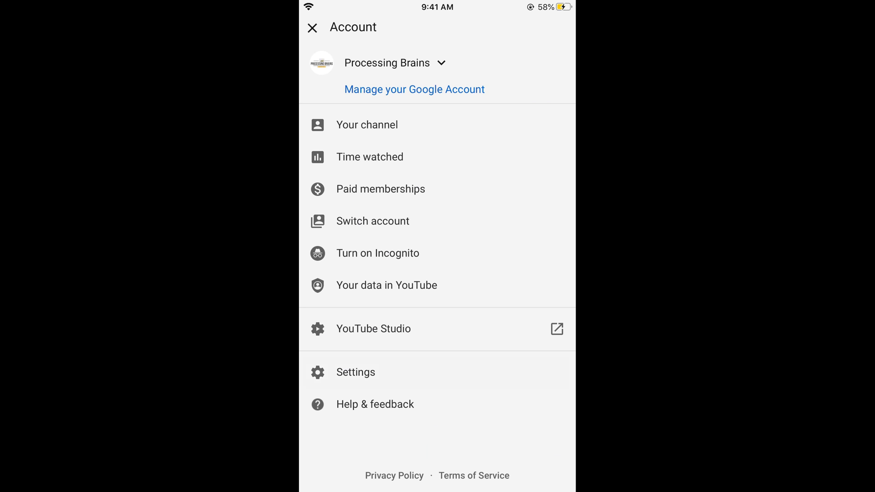
Step: Enable the Dark theme toggle in Settings and confirm the dark look in the Account menu
left_click(355, 372)
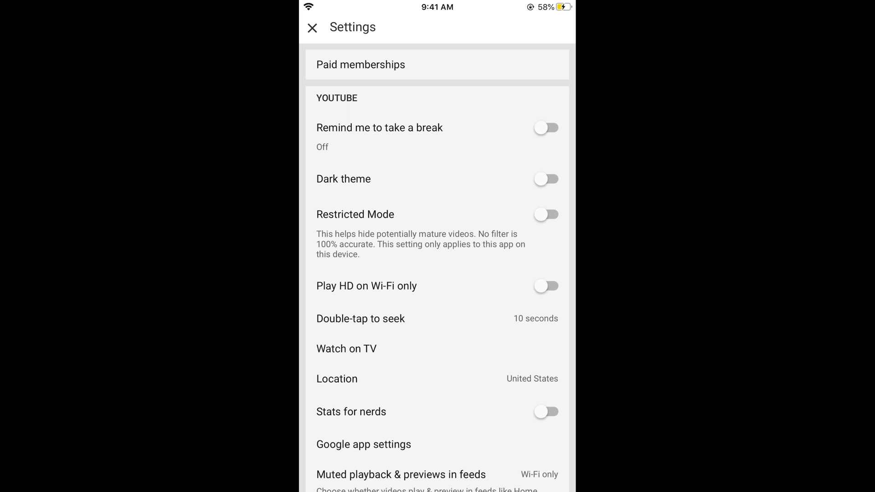
left_click(546, 179)
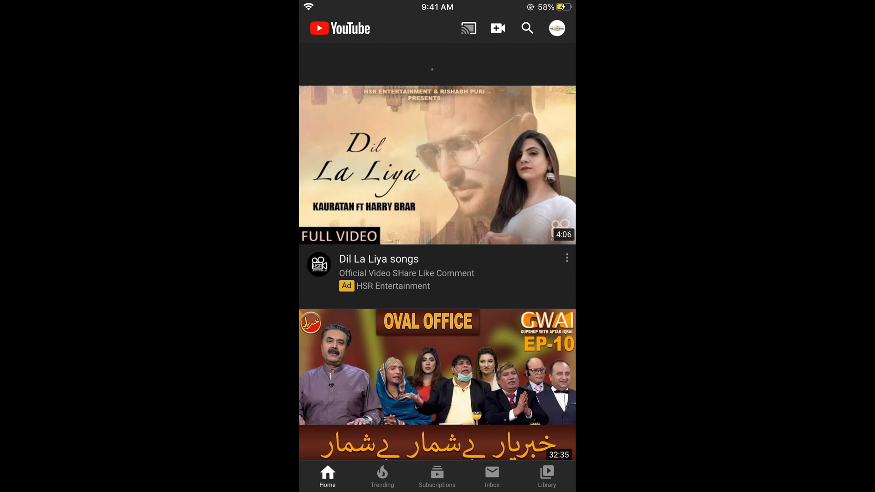
scroll("down", 3)
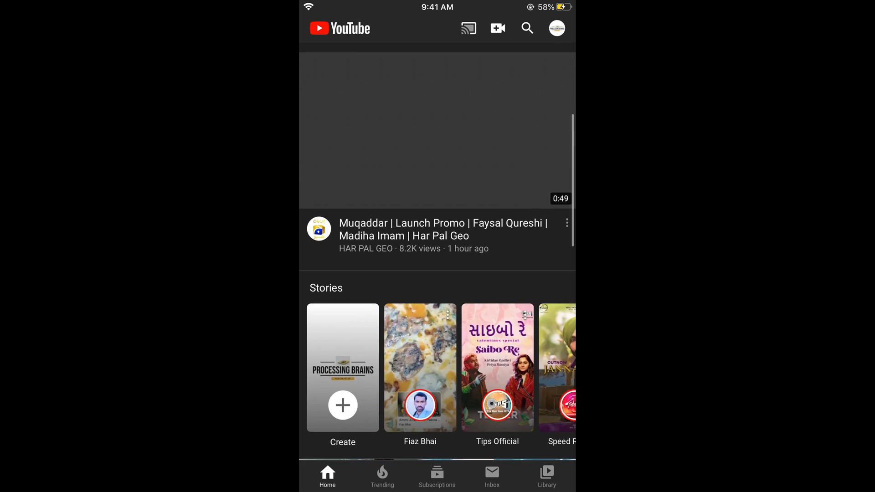
left_click(556, 28)
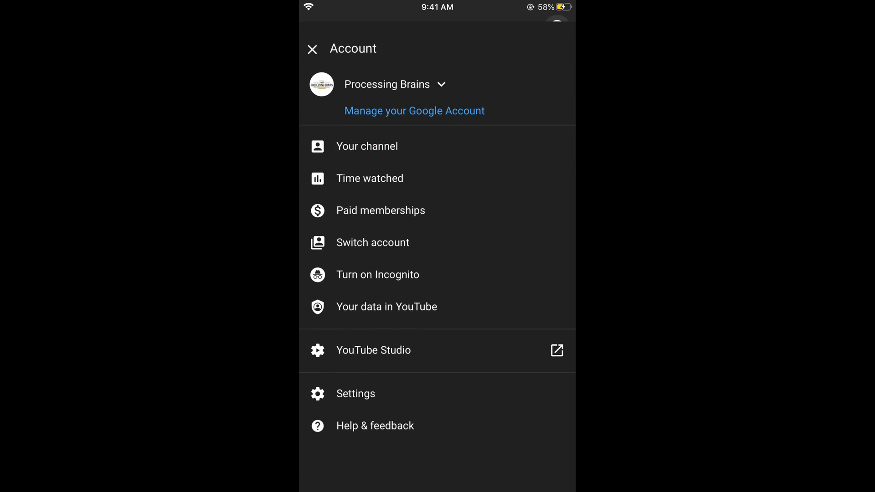